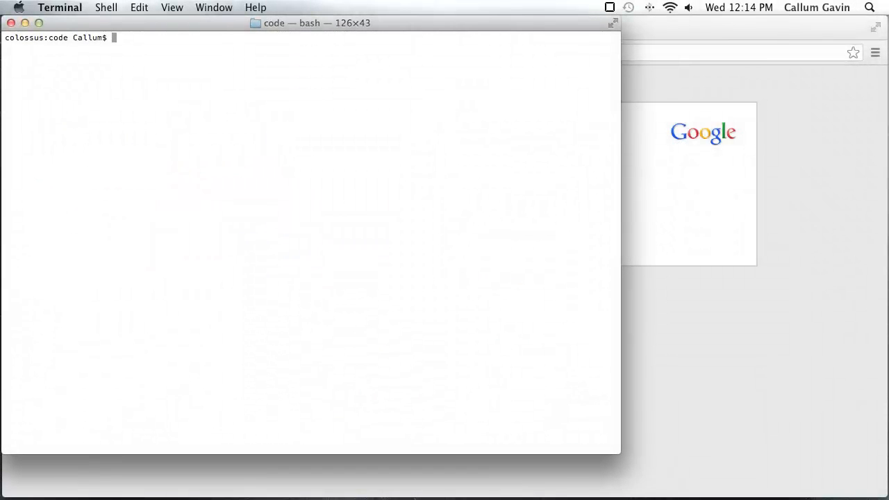
- Generate a new Rails application with rails new and let bundle install finish
type("rails new")
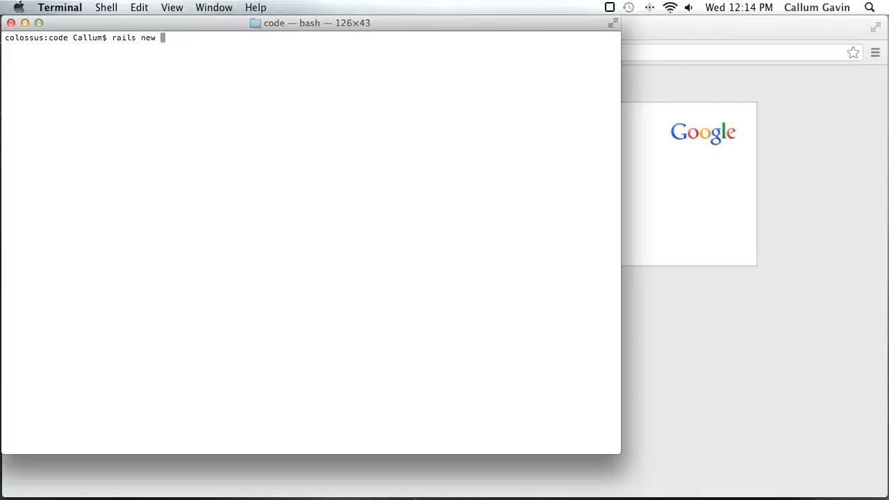
type("rai")
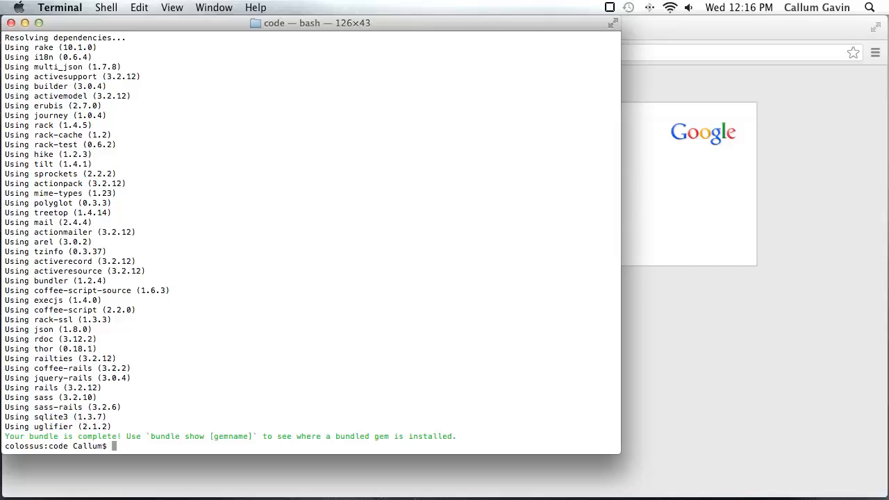
- Add gem 'raygun4ruby' to raygun-test's Gemfile in emacs and run bundle to install it
type("cd raygun-test/")
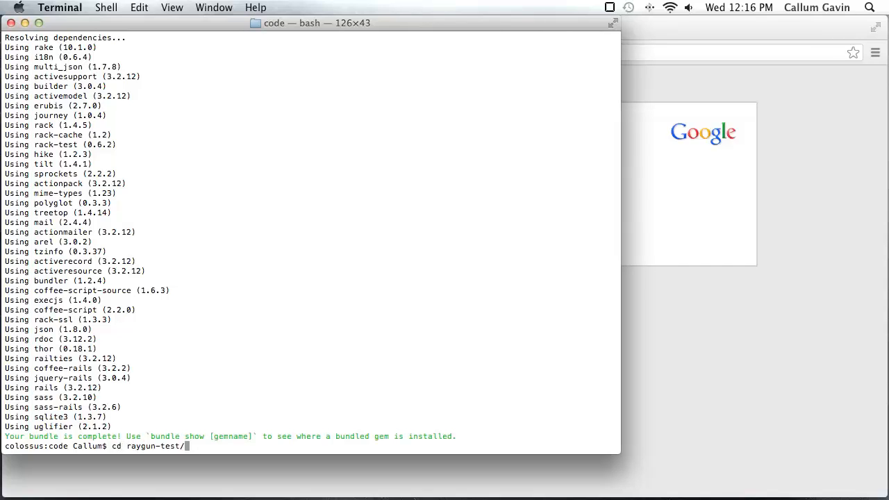
type("emacs")
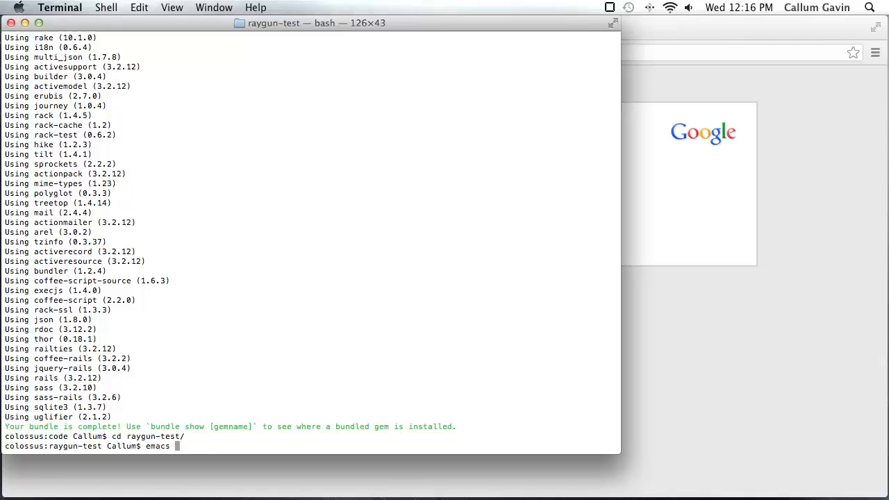
type("Gemfile")
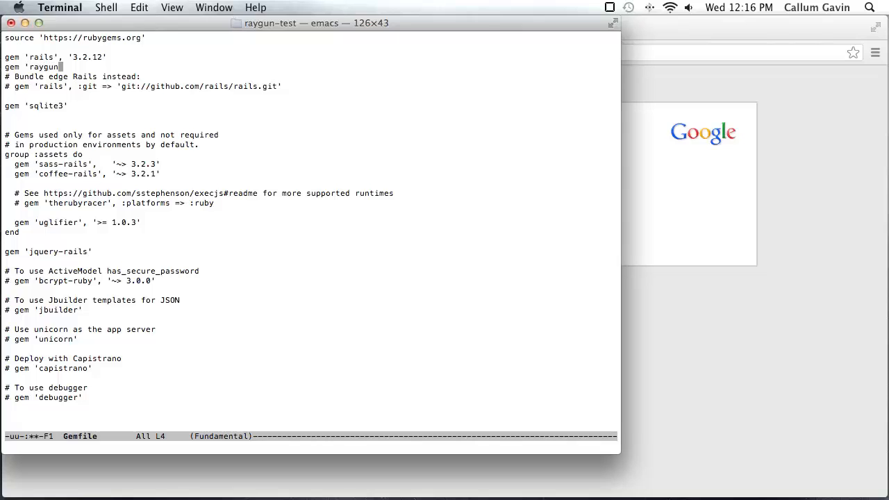
type("4ruby")
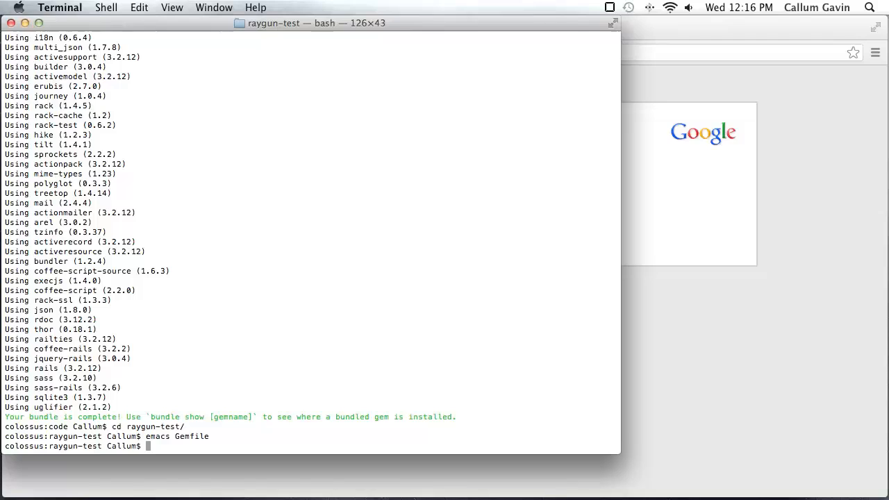
type("bundle")
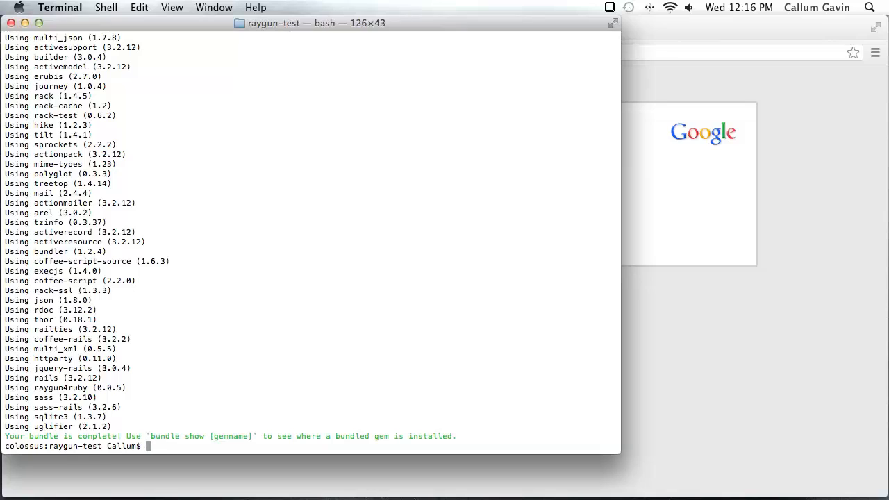
- List the raygun4ruby gem's install path with bundle show raygun4ruby
type("bundle show ra")
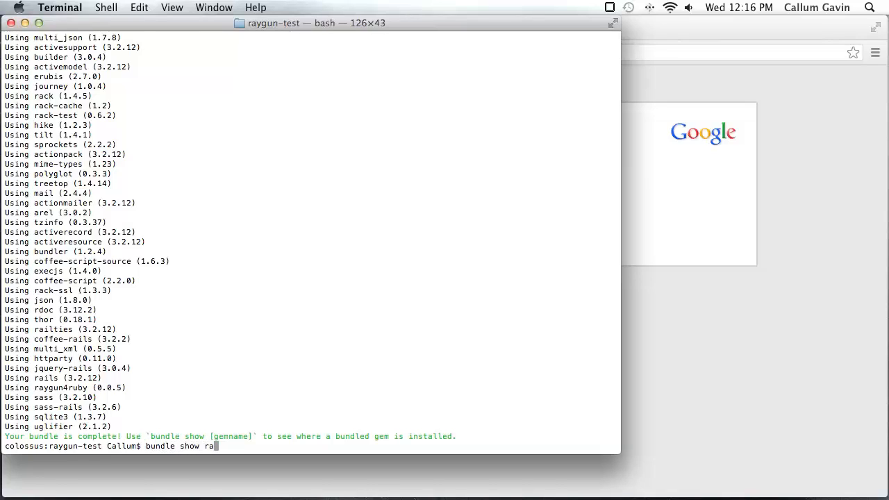
type("ygun4ruby")
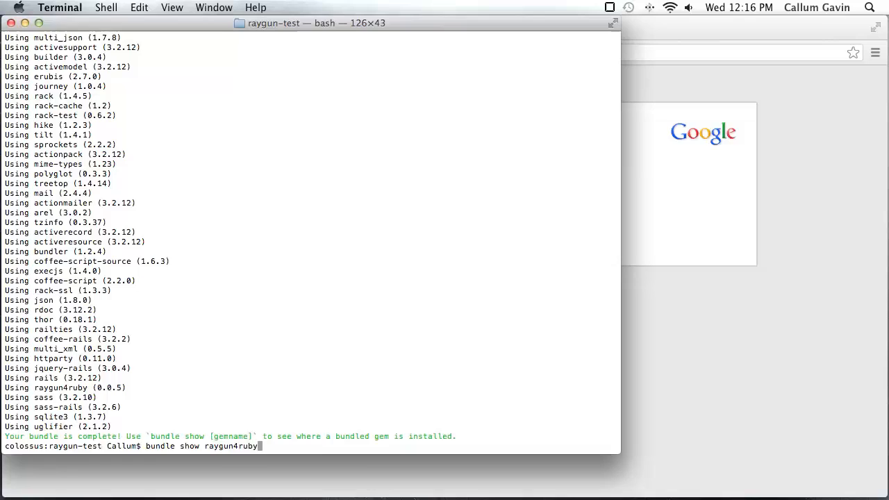
key("Return")
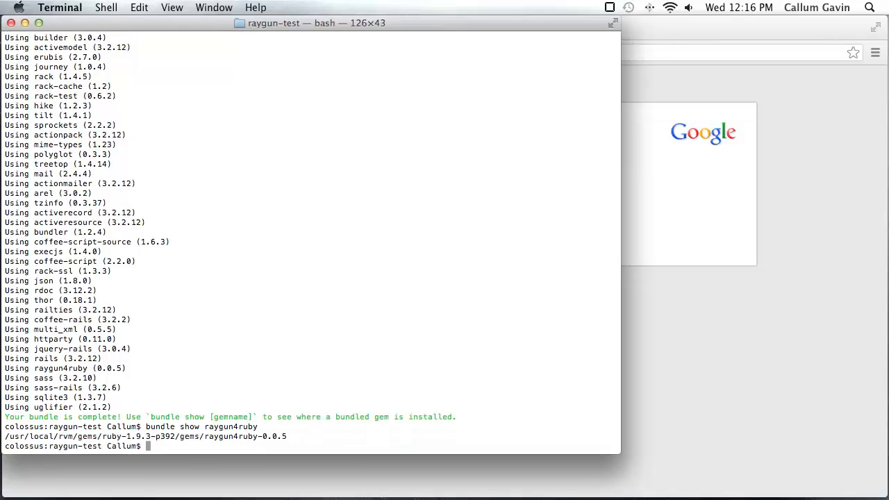
- Run rails generate controller welcome index to create the controller, view, helper and test files
type("rm p")
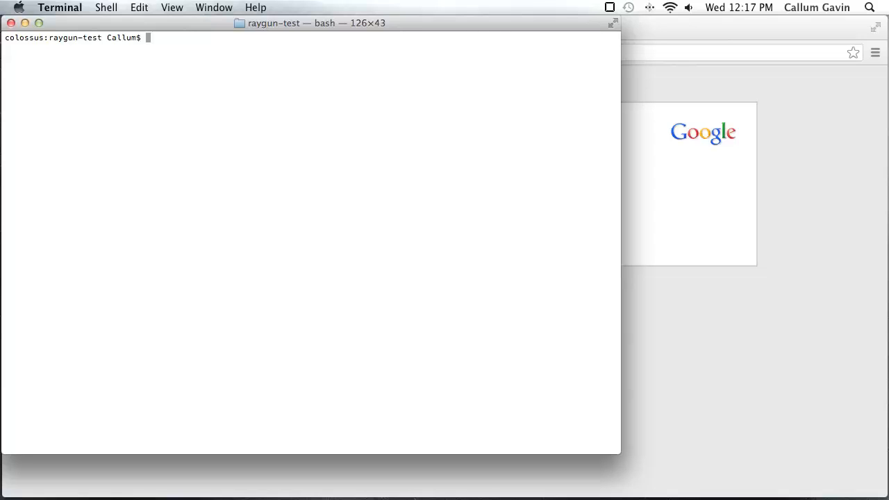
type("r")
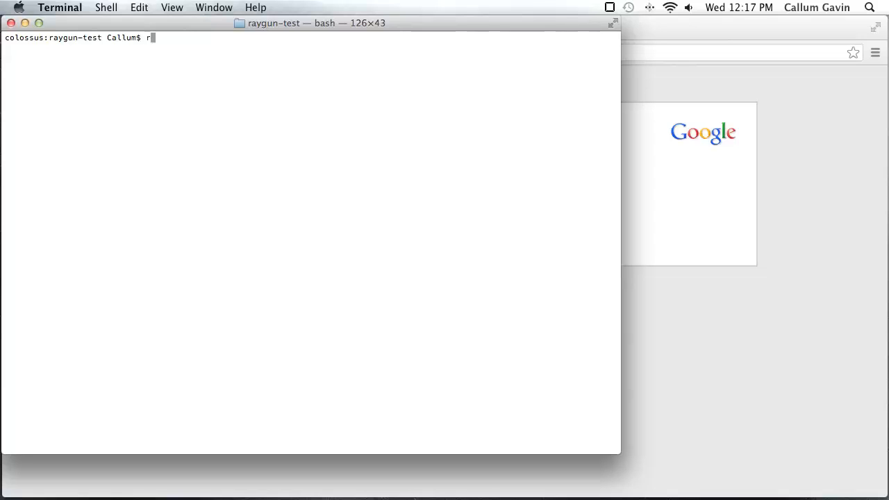
type("ails generate welcome")
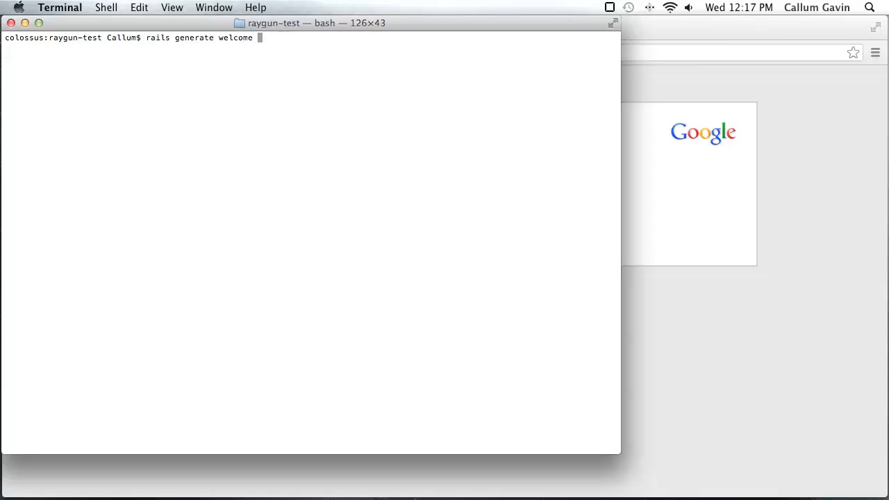
type("index")
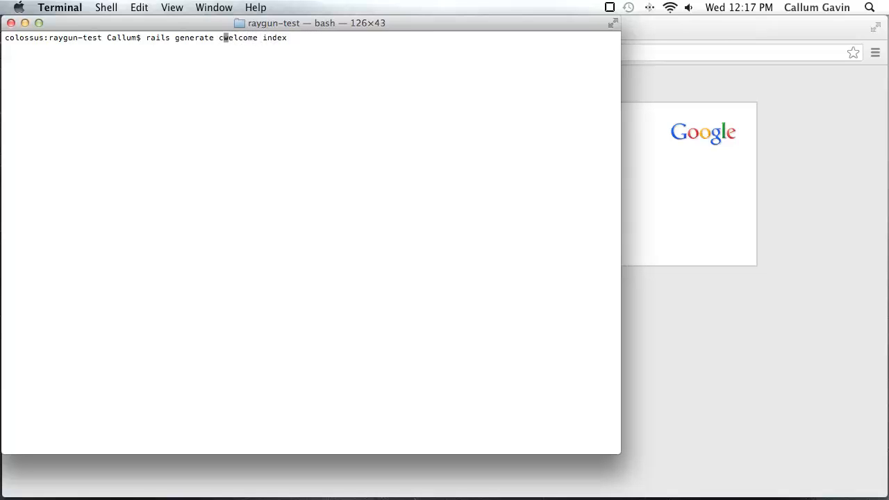
type("ontroller")
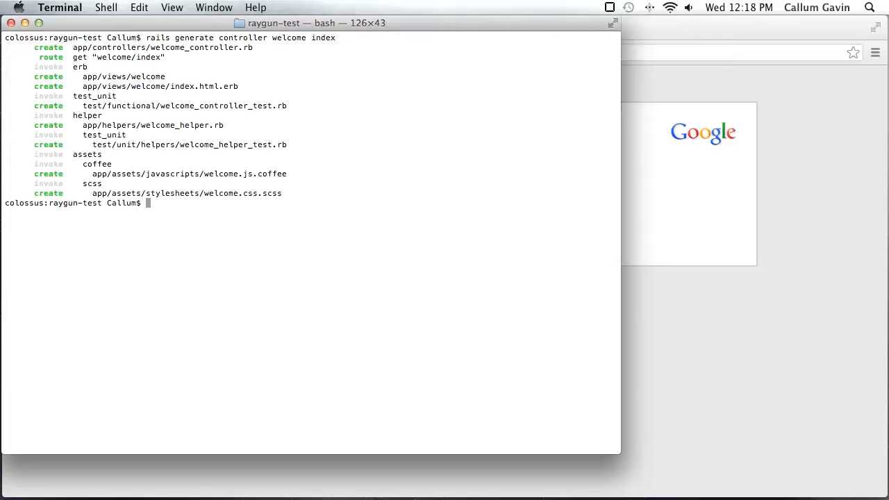
- Review config/routes.rb in emacs for the welcome/index route, then run rails server
type("emacs")
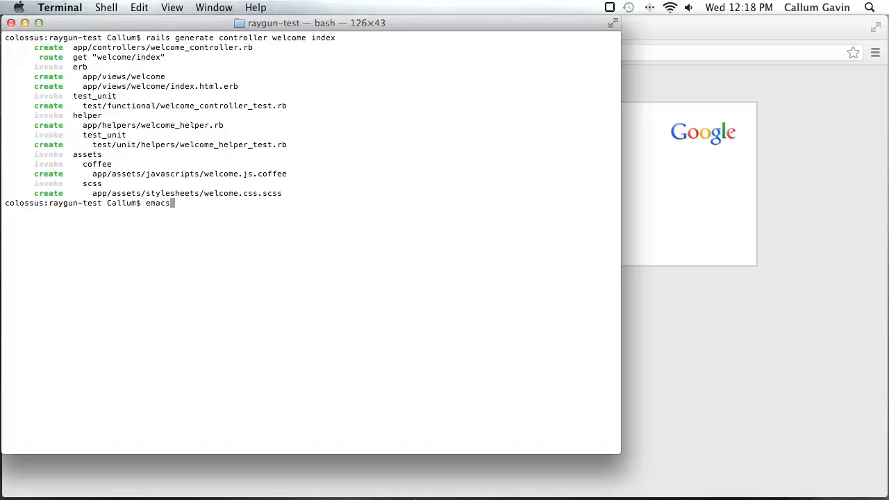
type("config")
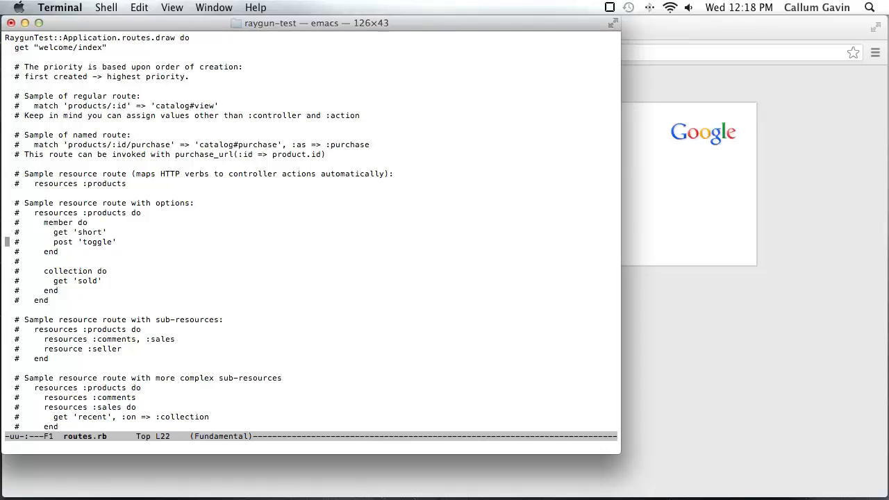
scroll("down", 3)
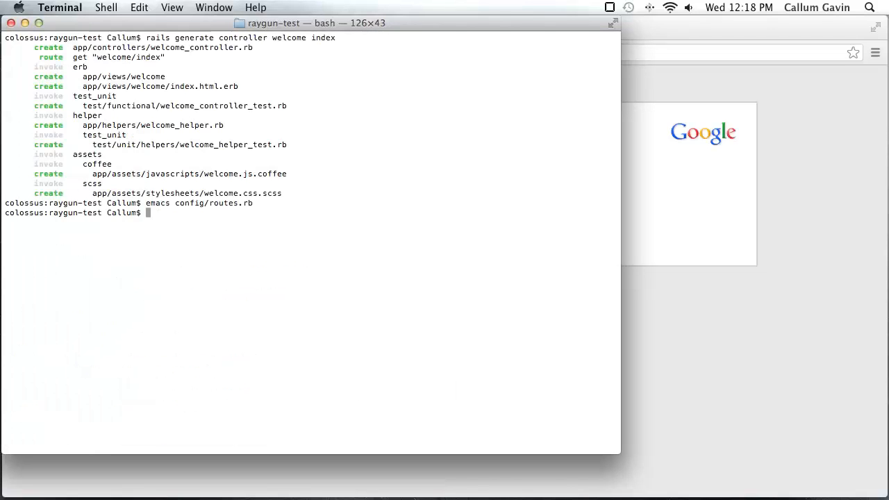
type("rails serv")
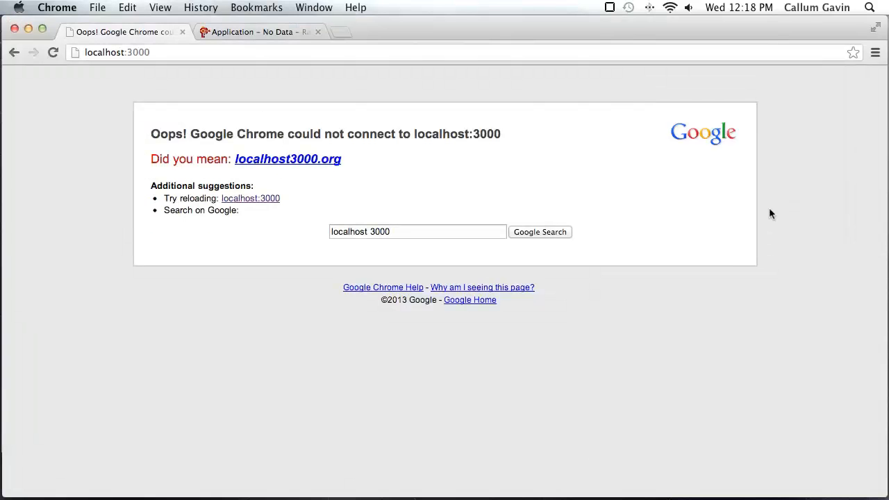
- Reload localhost:3000 until Welcome#index appears, then stop the server with ctrl+c
left_click(53, 52)
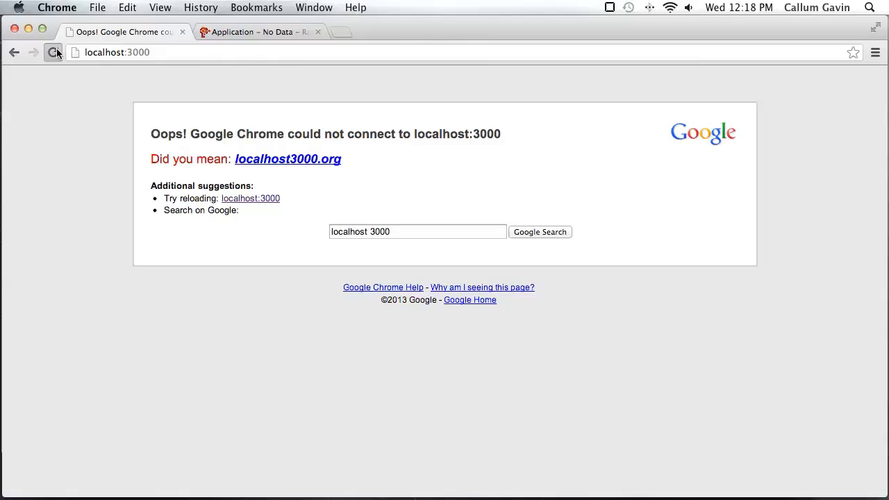
left_click(53, 52)
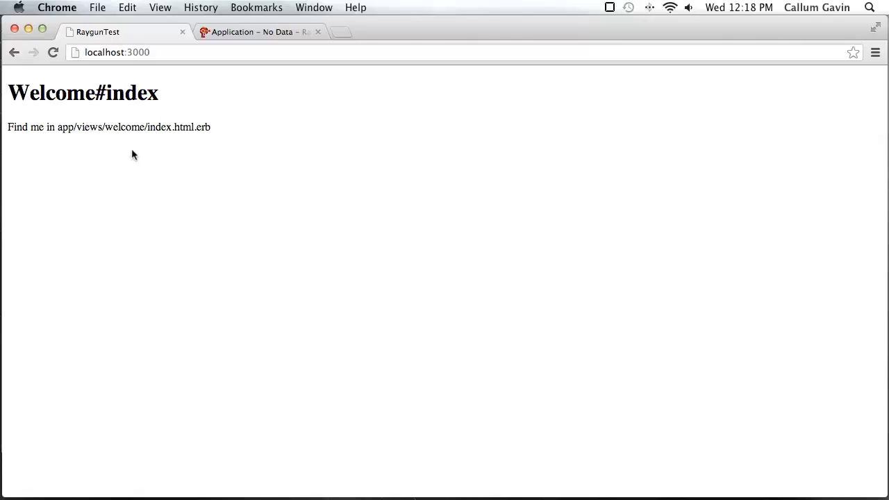
mouse_move(139, 156)
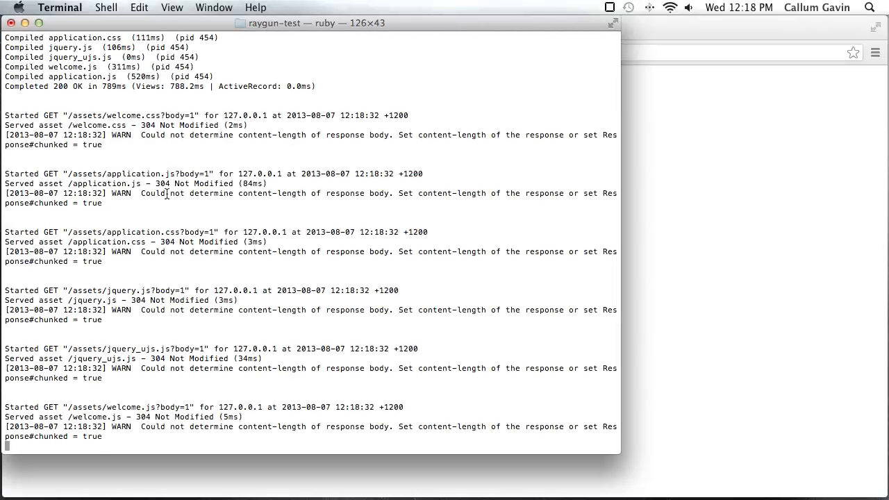
key("ctrl+c")
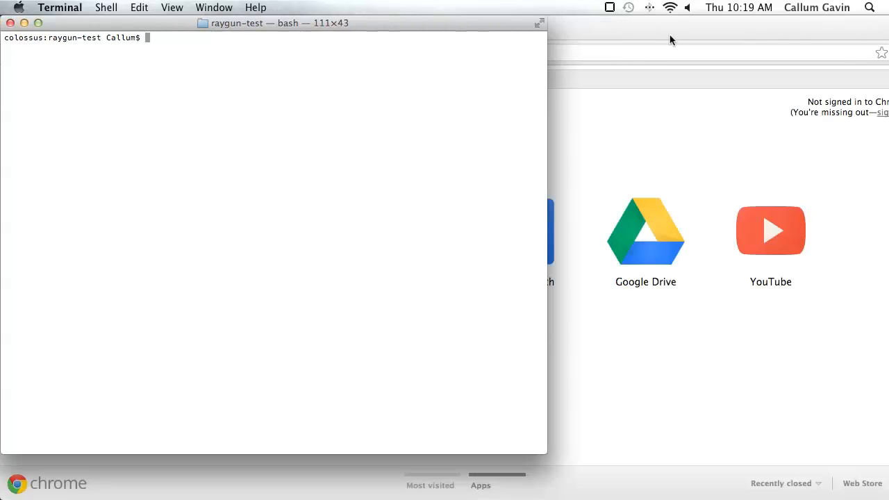
- Edit app/controllers/welcome_controller.rb and set Raygun.configuration.silence_reporting = false in index
type("emacs")
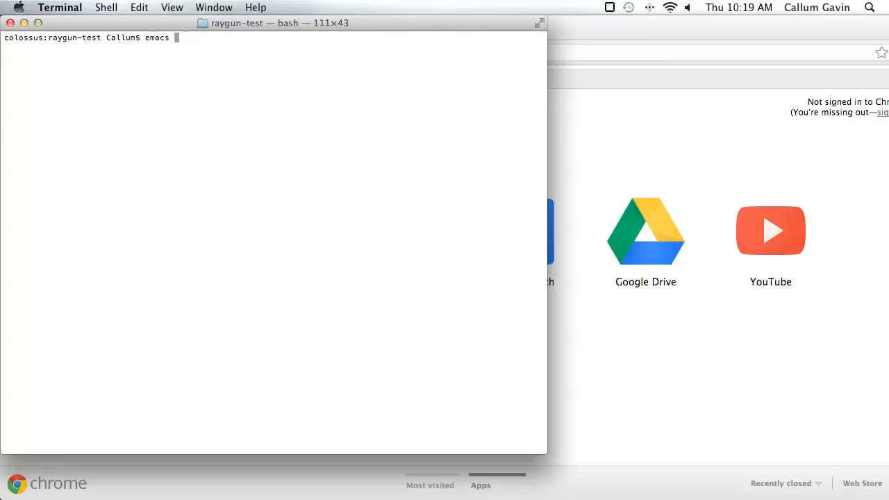
type("app/co")
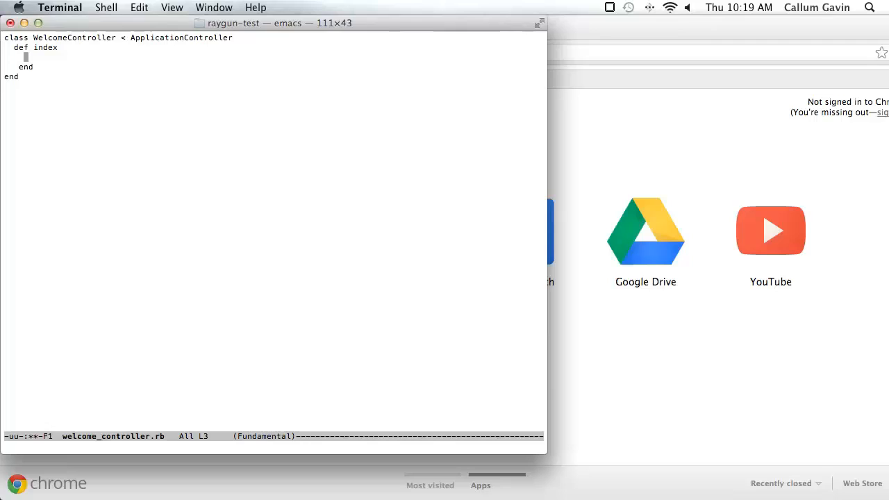
type("Raygun.con")
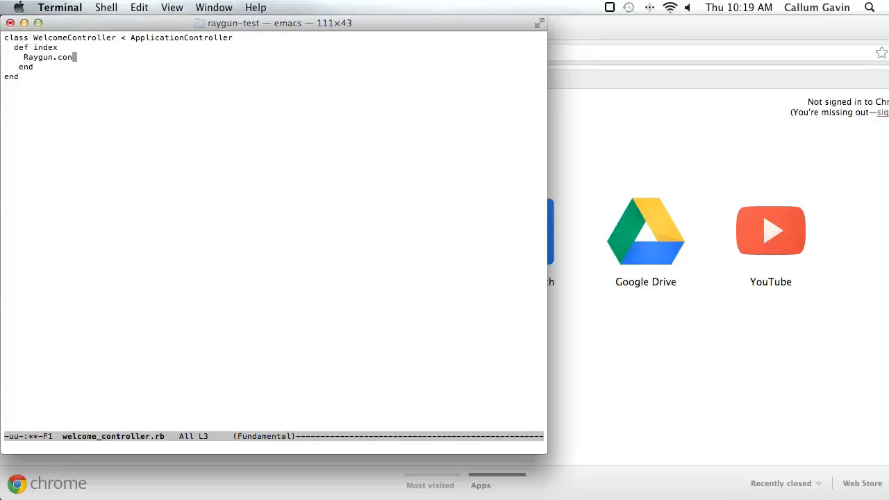
type("figuration")
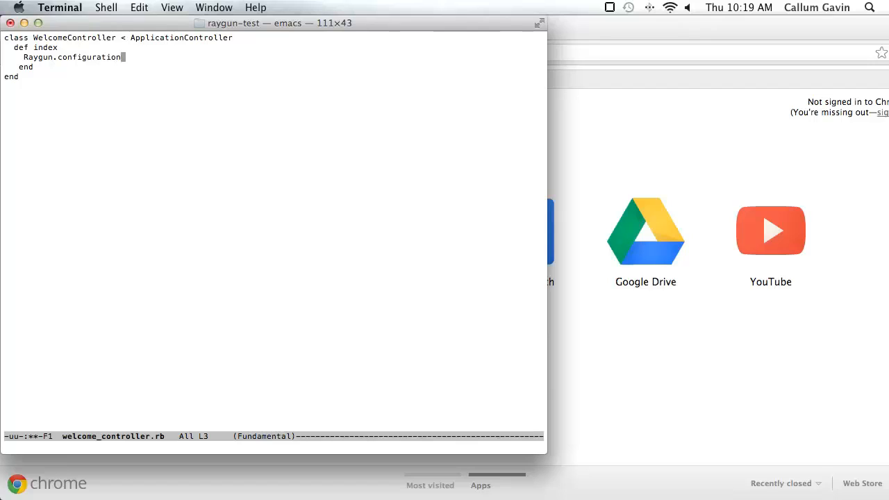
type(".silence_")
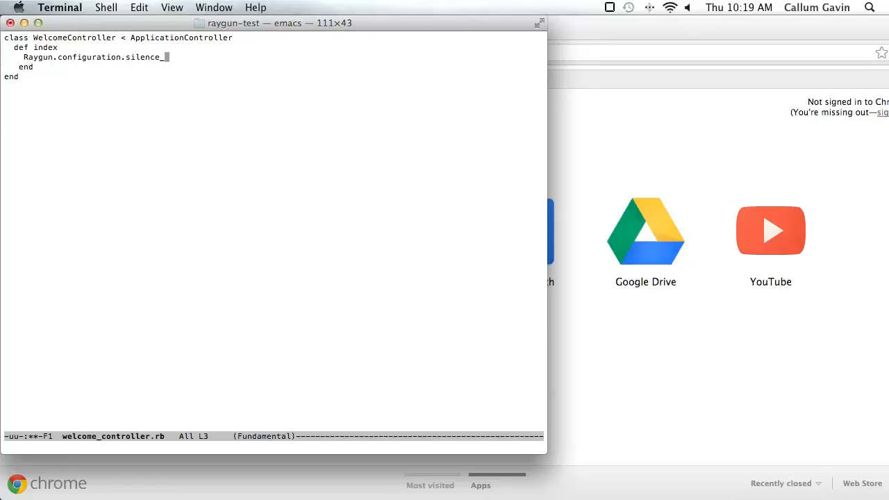
type("reporting = false")
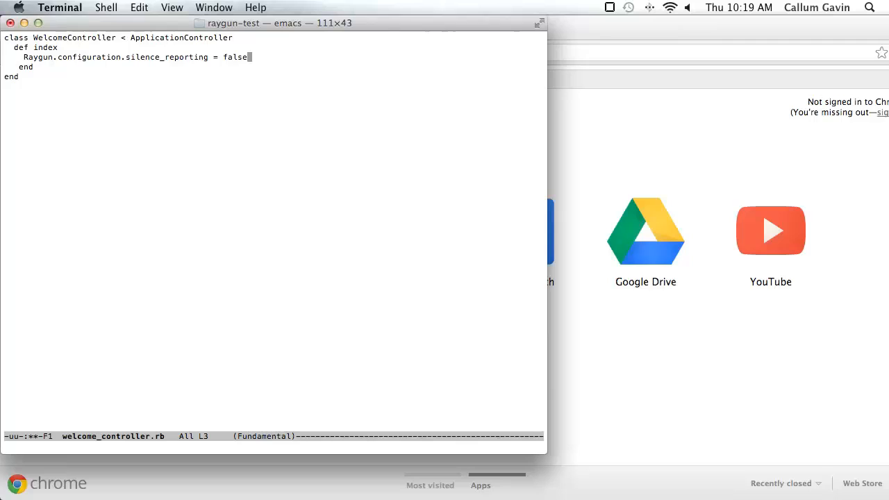
key("Return")
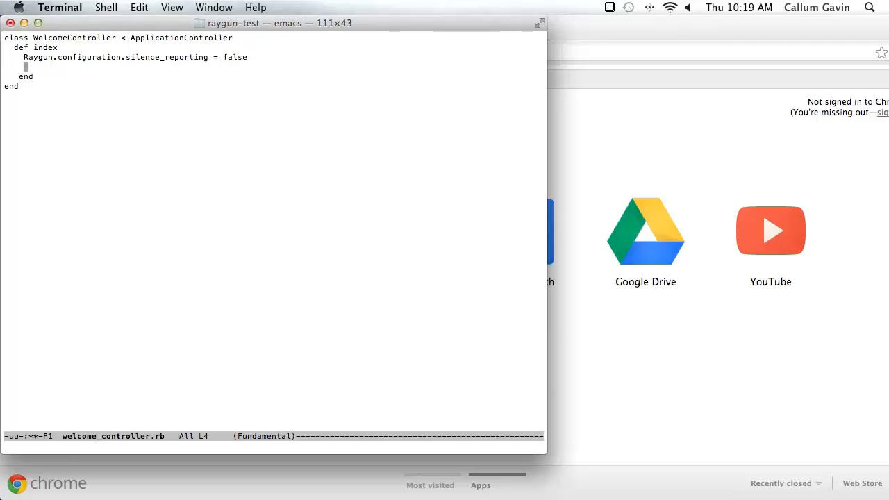
- Add raise Exception.new("'Welcome' controller is broken!") to the index action
type("raise Exception.")
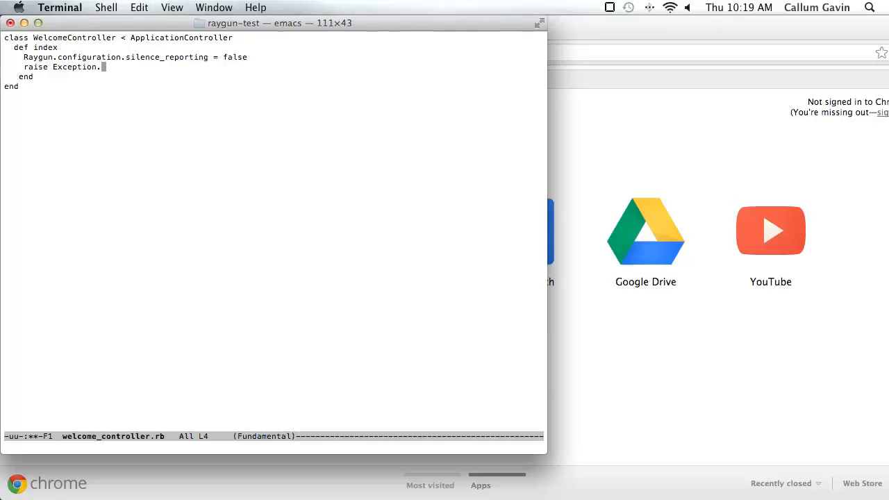
type("new(\"")
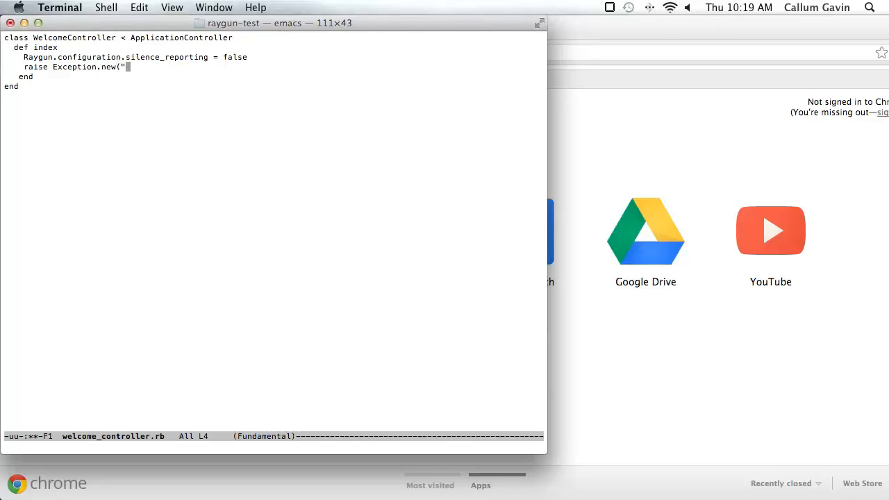
type("'Welcome'")
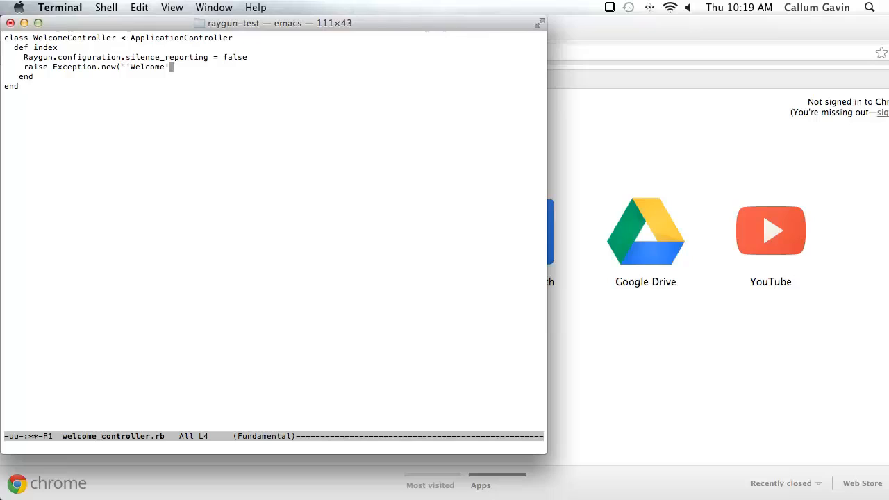
type("controller is broken!")
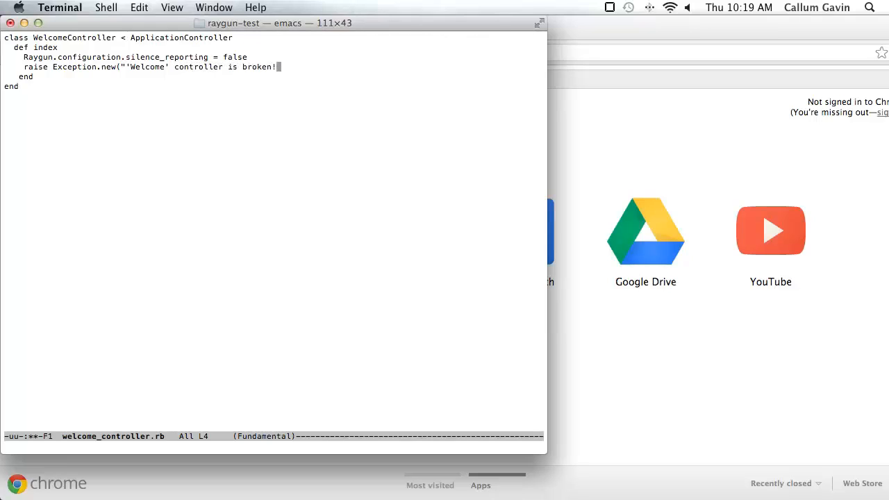
type("\")")
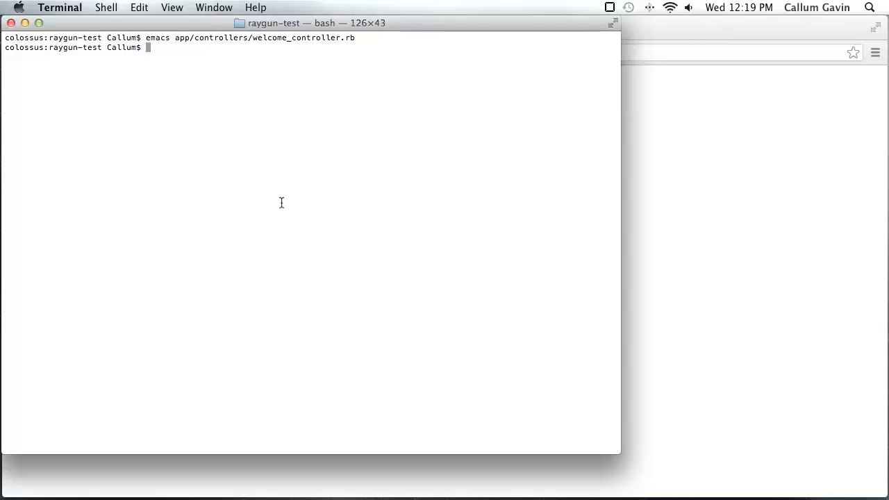
mouse_move(491, 170)
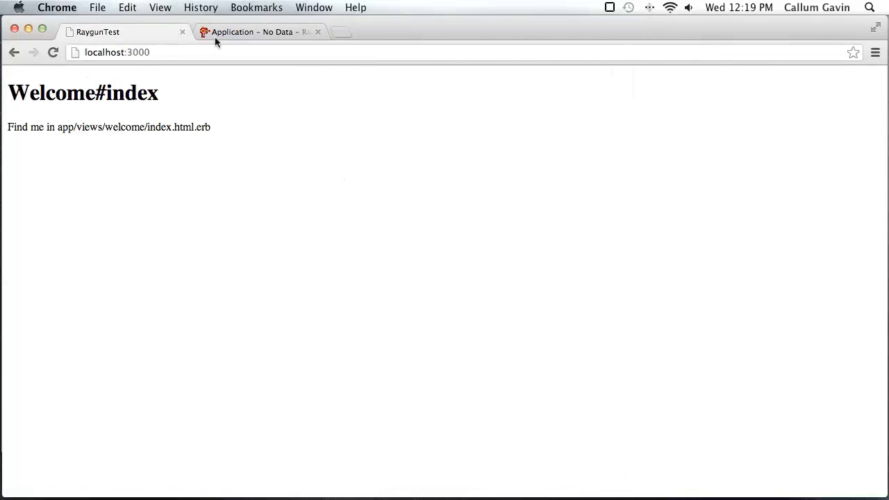
- From the Raygun dashboard, start creating a new application via the + next to Applications
left_click(257, 32)
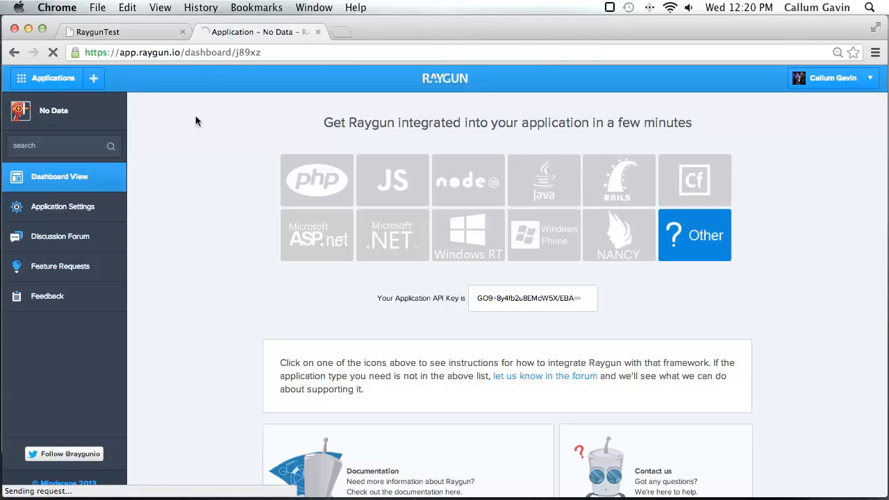
left_click(93, 78)
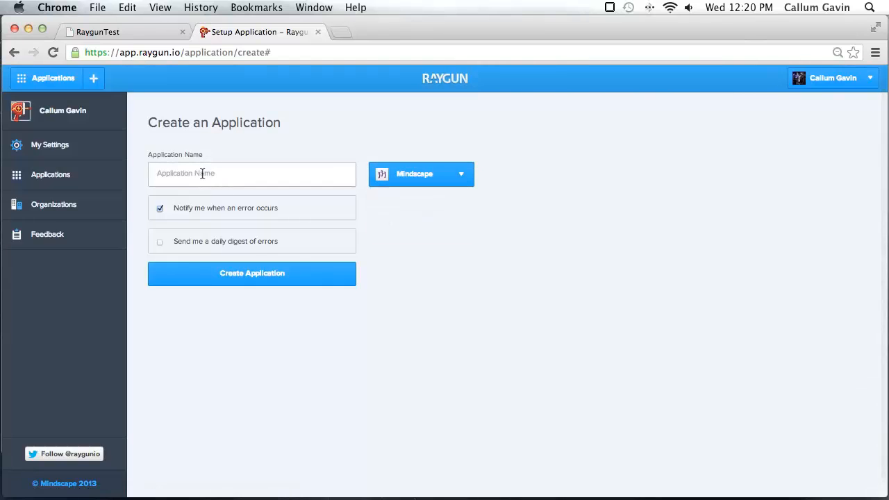
- Create the 'Rails test app' application with 'Notify me when an error occurs' unchecked
type("Rail")
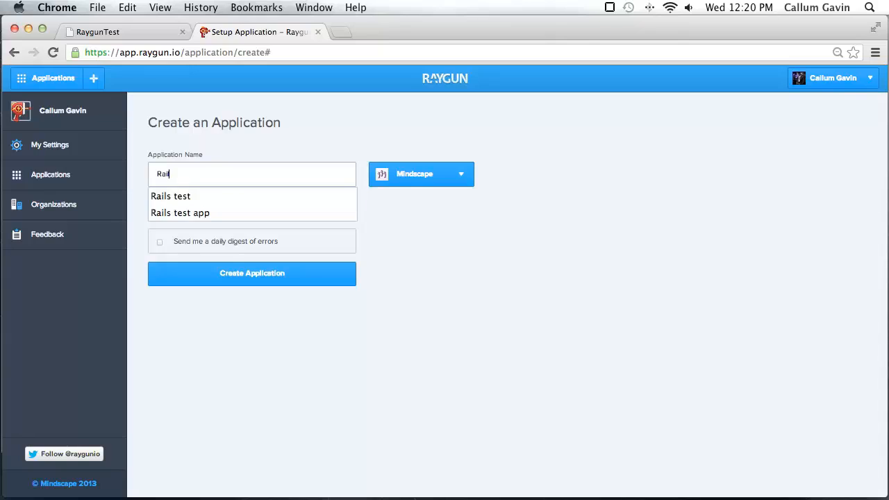
left_click(180, 213)
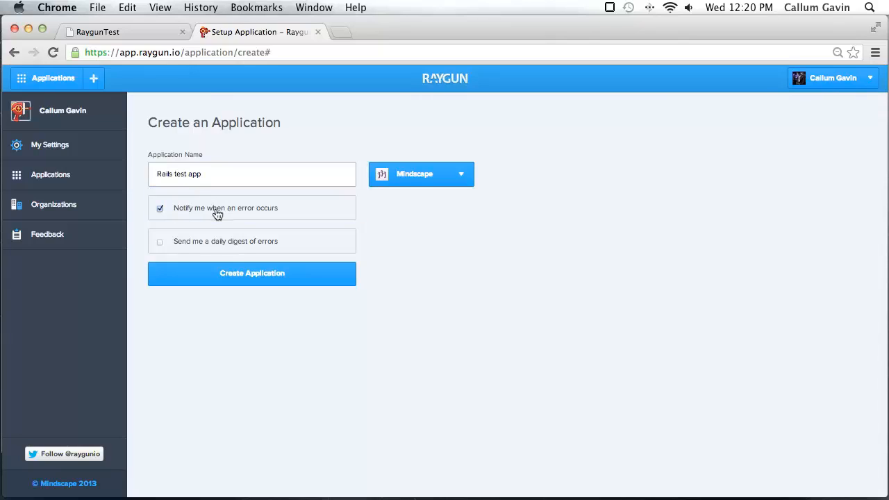
mouse_move(172, 212)
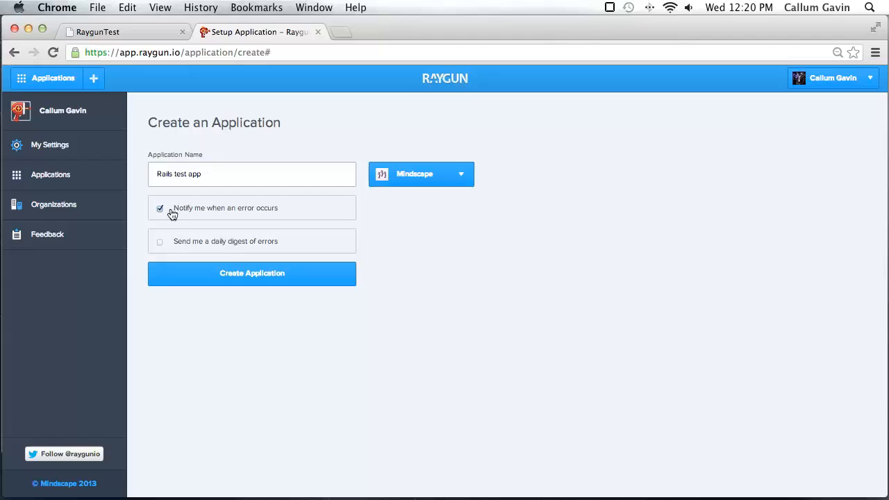
left_click(251, 273)
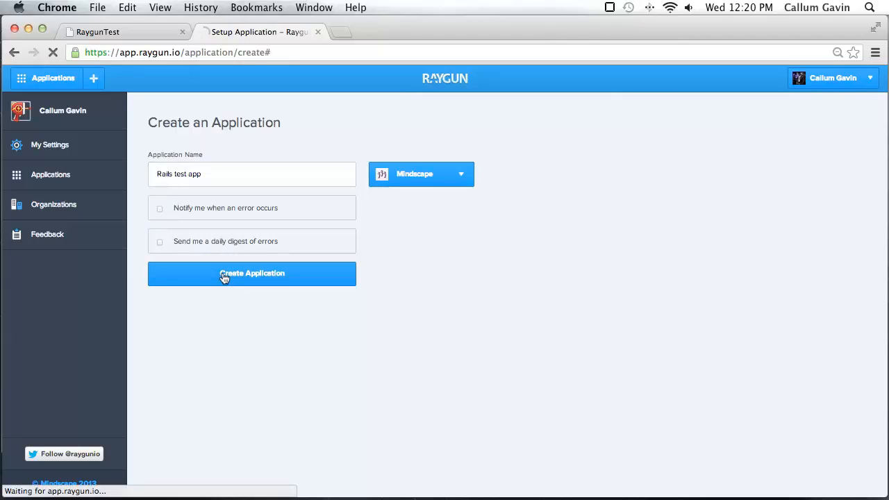
left_click(251, 273)
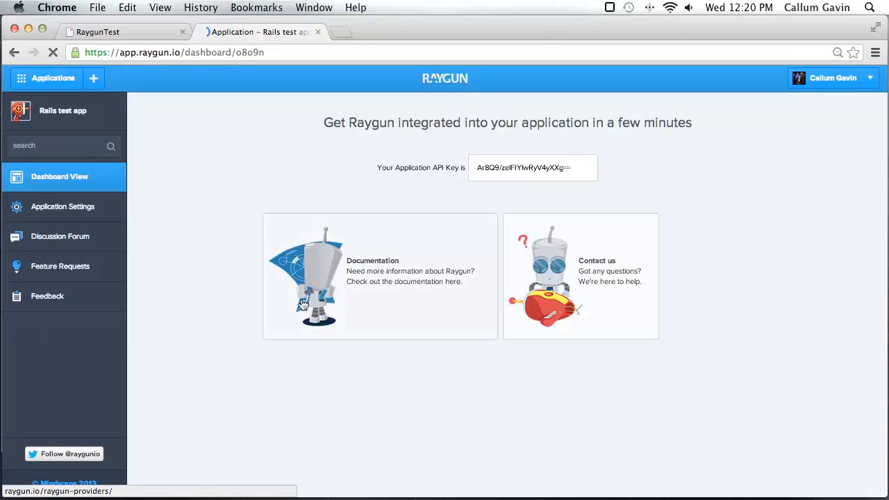
- Show the Rails integration instructions on the new app's dashboard and read through them
left_click(710, 453)
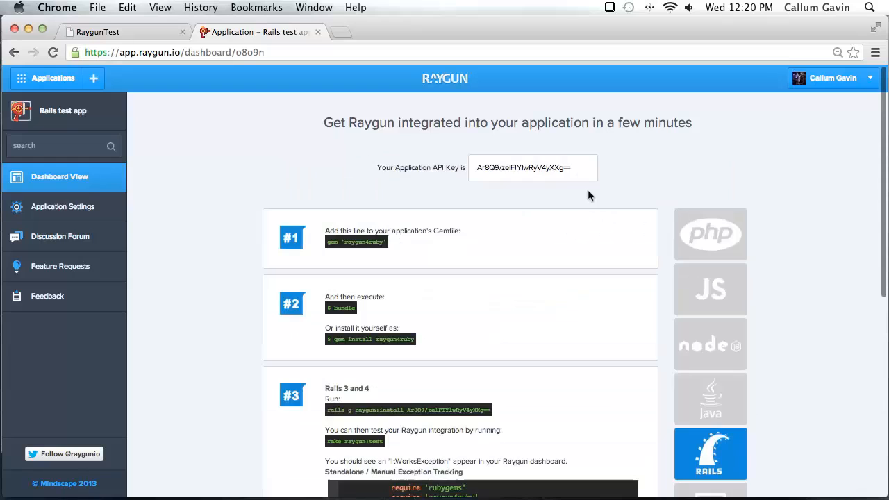
scroll("down", 3)
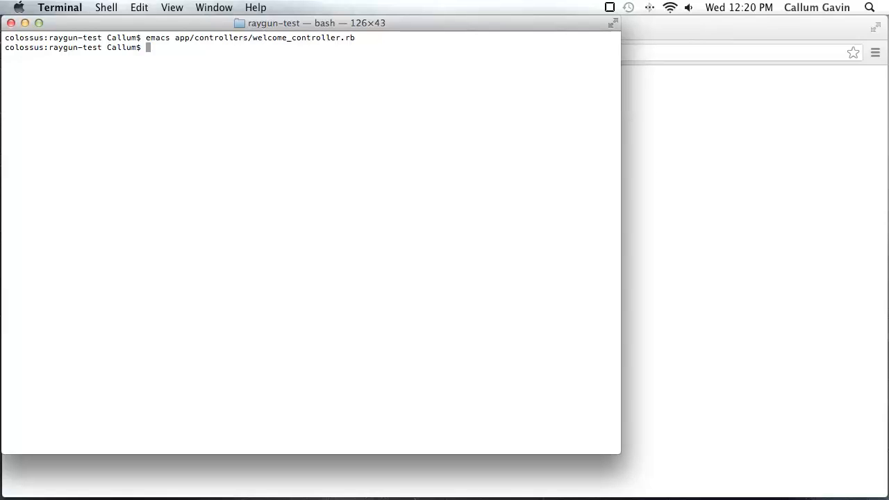
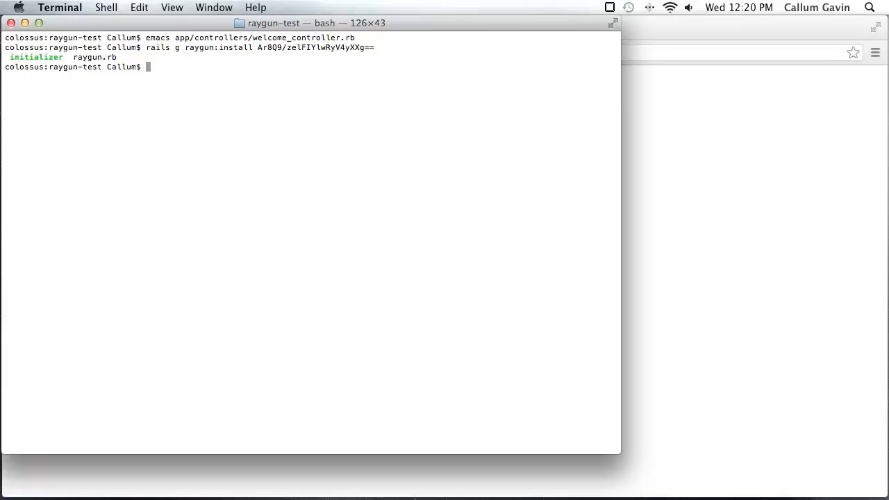
- Start the Rails development server with rails server
type("ra")
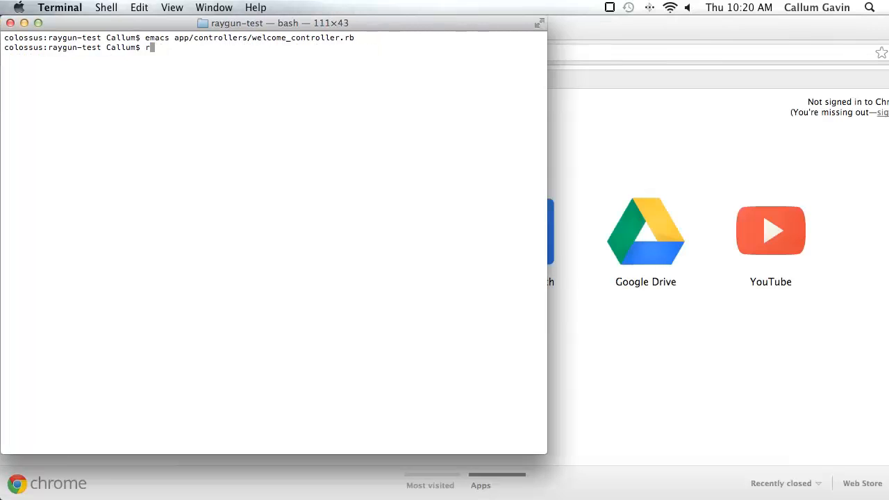
type("rails server")
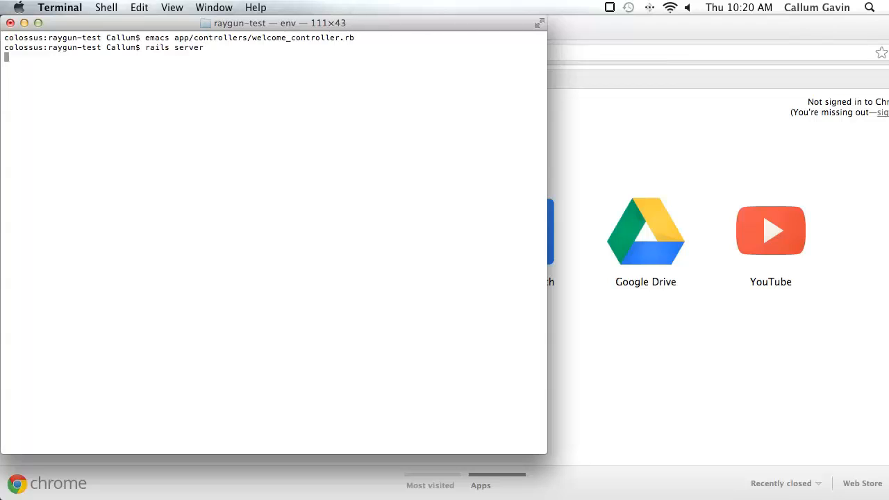
key("Return")
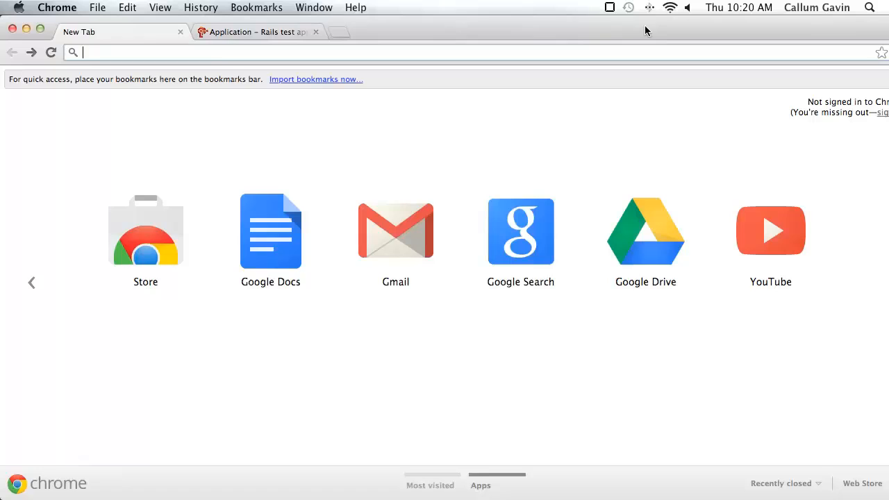
- Load localhost:3000 and select the 'Welcome controller is broken' exception message
type("localhost:3000")
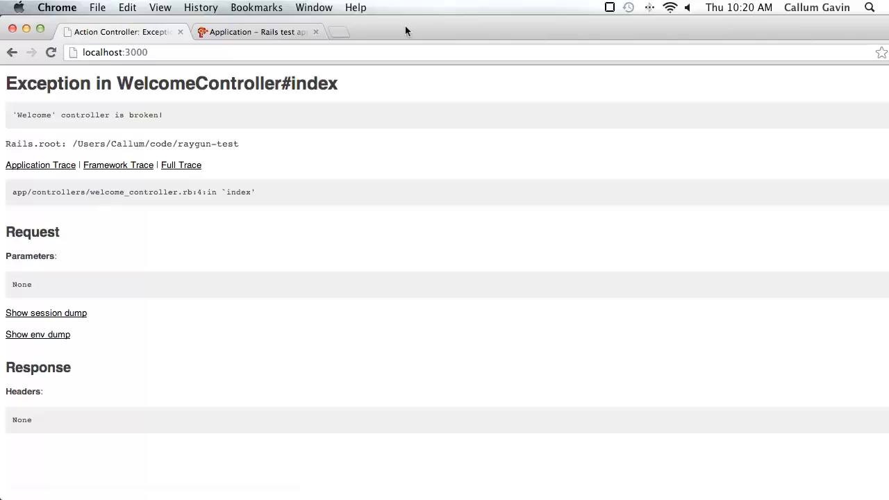
triple_click(83, 114)
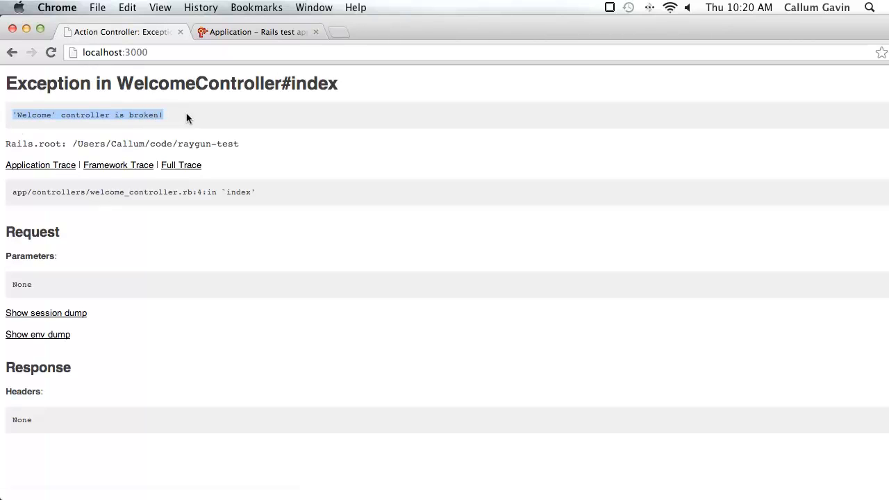
left_click(255, 32)
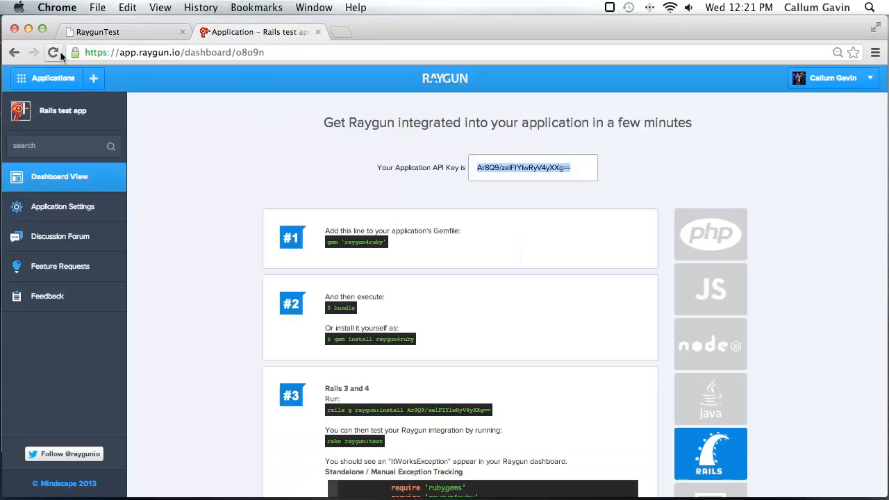
- Reload the Rails test app dashboard and open the new 'Oh no!!' error report
left_click(53, 53)
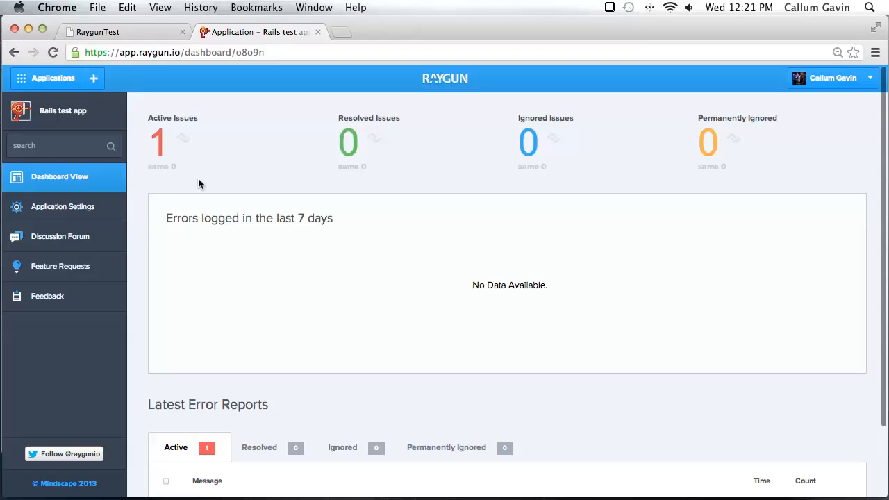
mouse_move(214, 168)
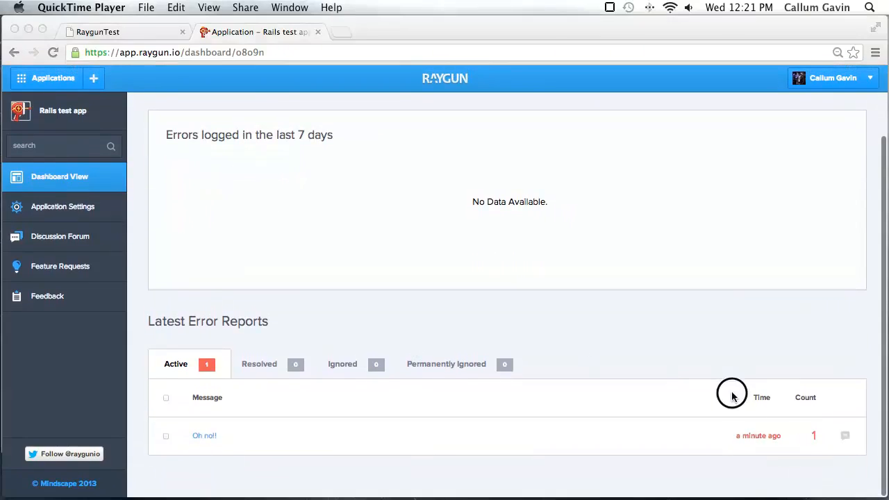
mouse_move(754, 439)
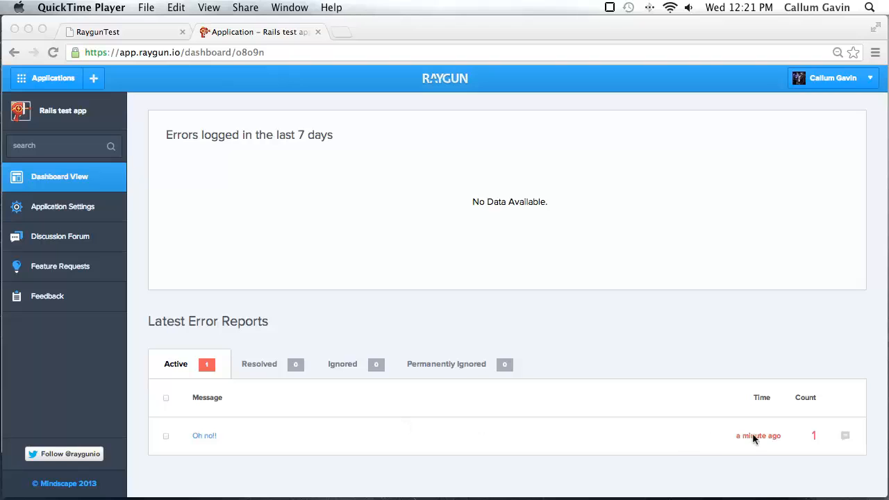
left_click(204, 435)
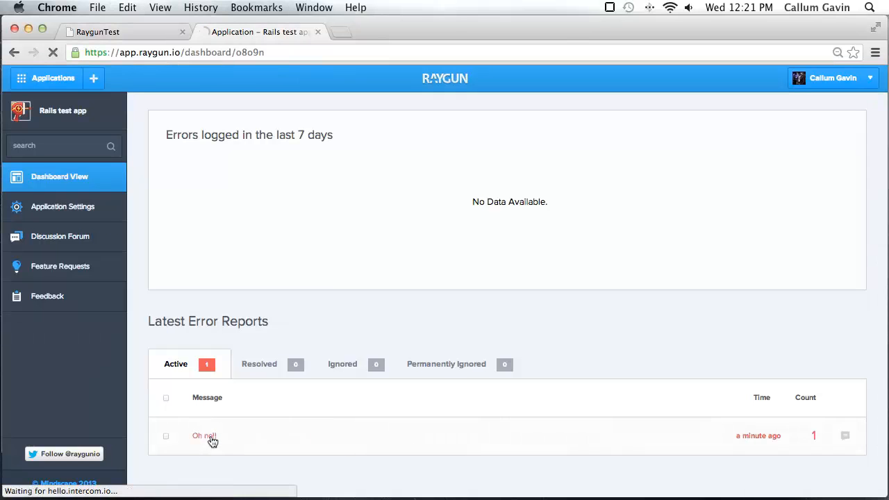
- Scroll through the 'Oh no!!' error's occurrence summary down to Exception Details
left_click(204, 436)
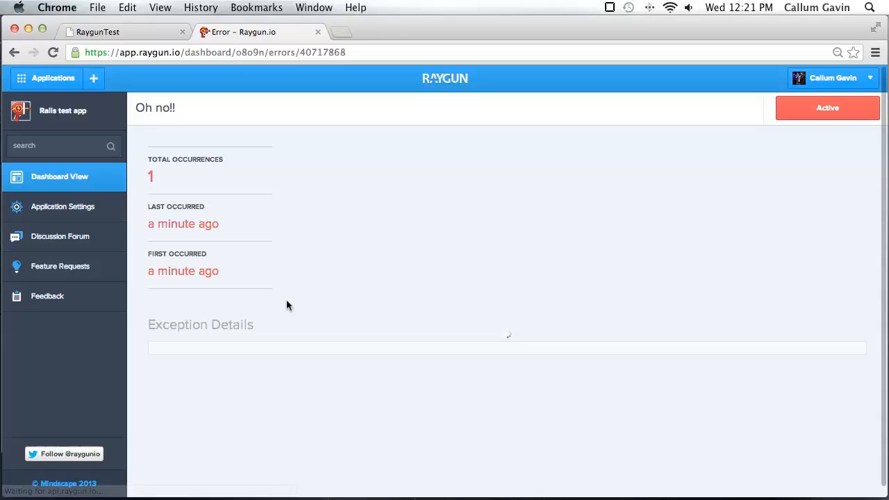
scroll("down", 3)
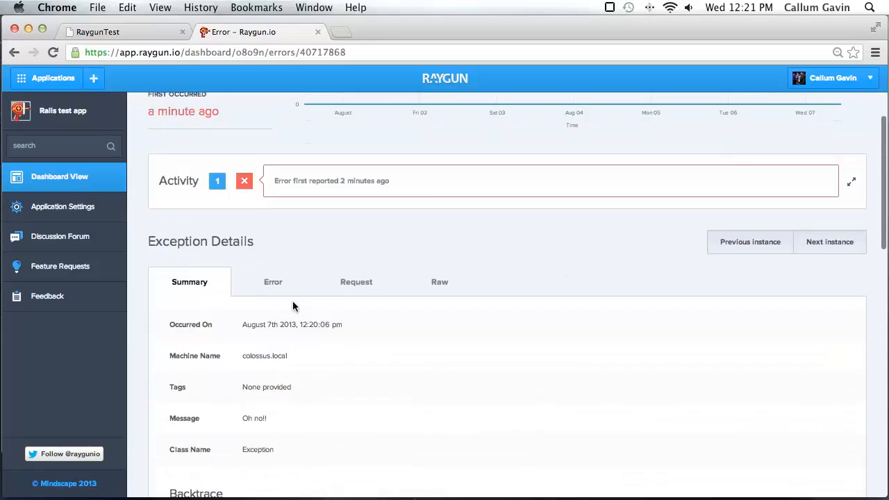
scroll("down", 3)
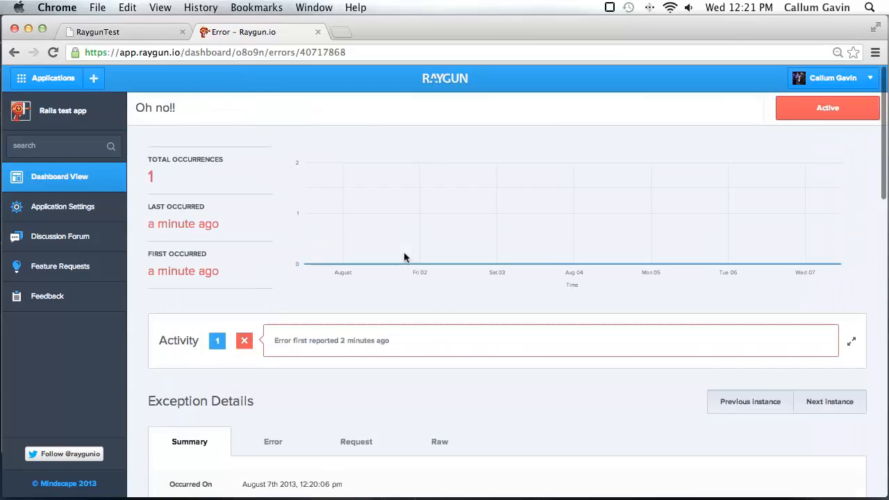
scroll("down", 3)
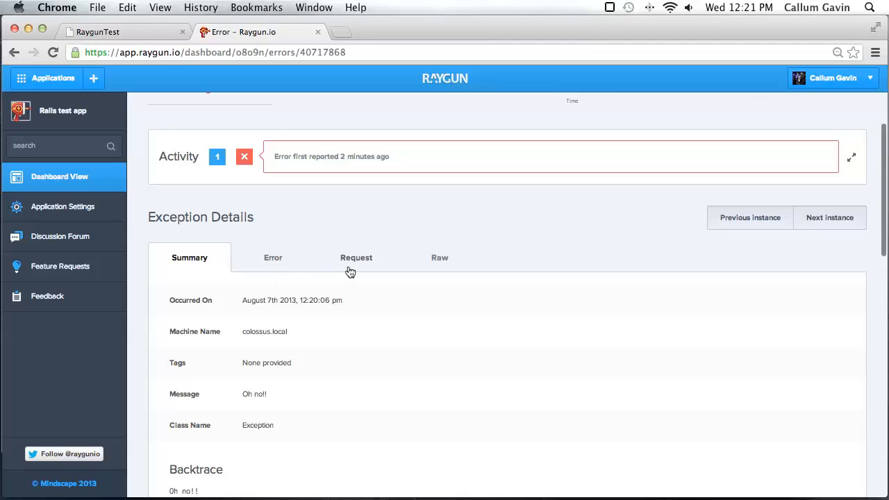
- Review the exception's Request details, Error backtrace and Raw data
left_click(356, 258)
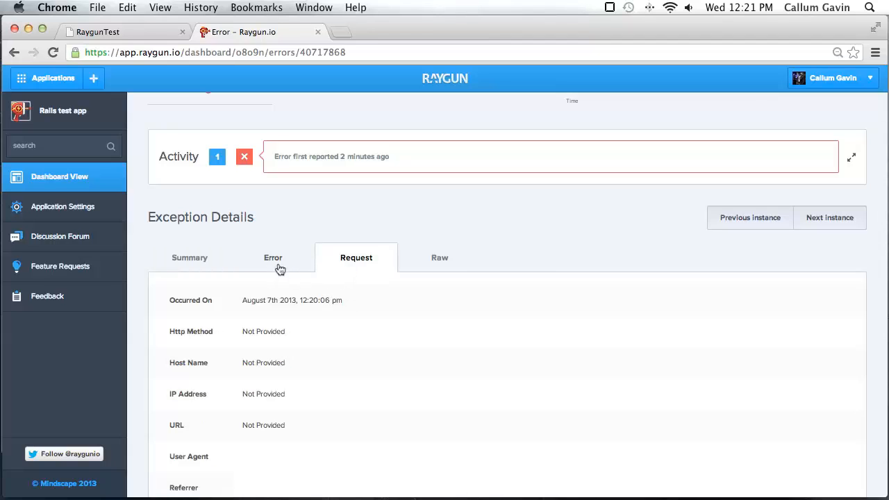
left_click(272, 257)
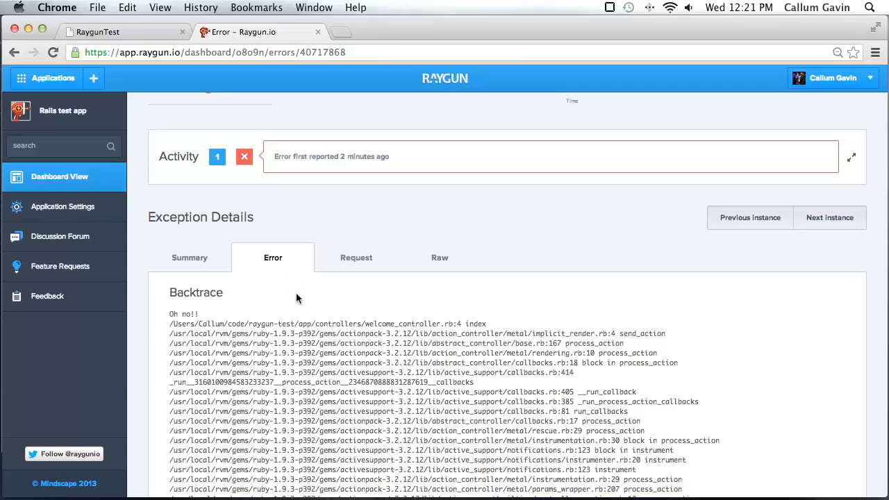
mouse_move(399, 278)
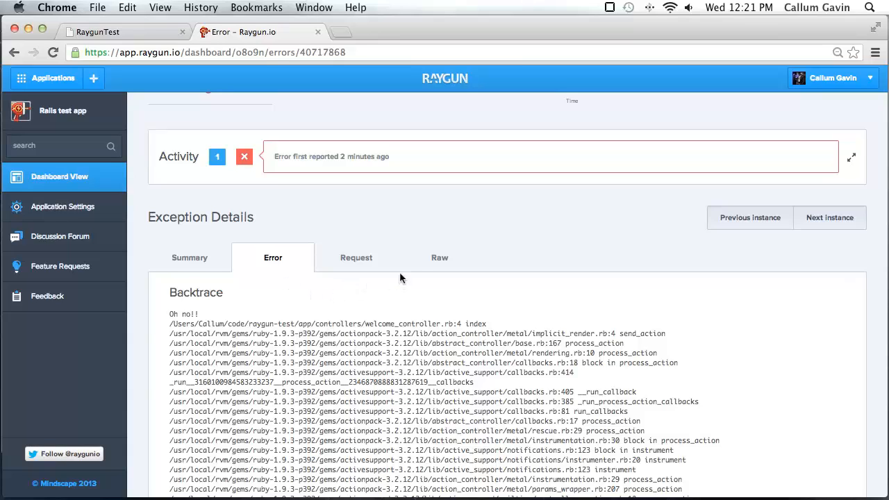
left_click(439, 257)
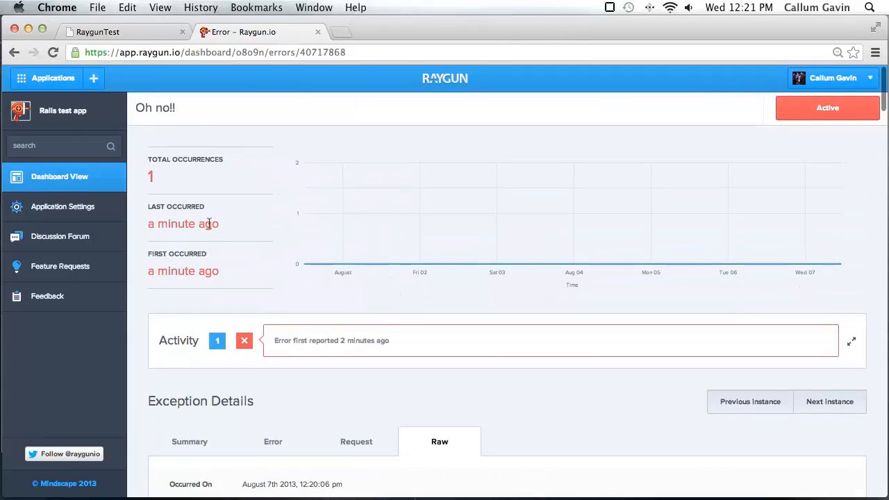
mouse_move(261, 195)
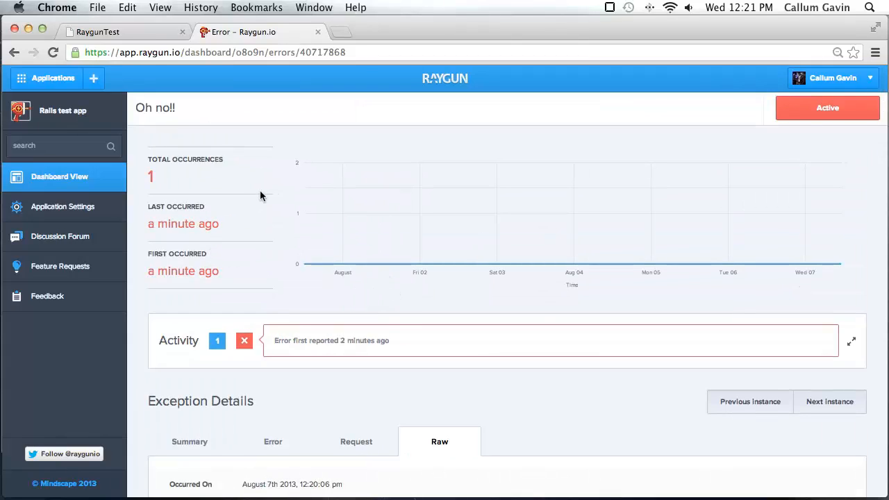